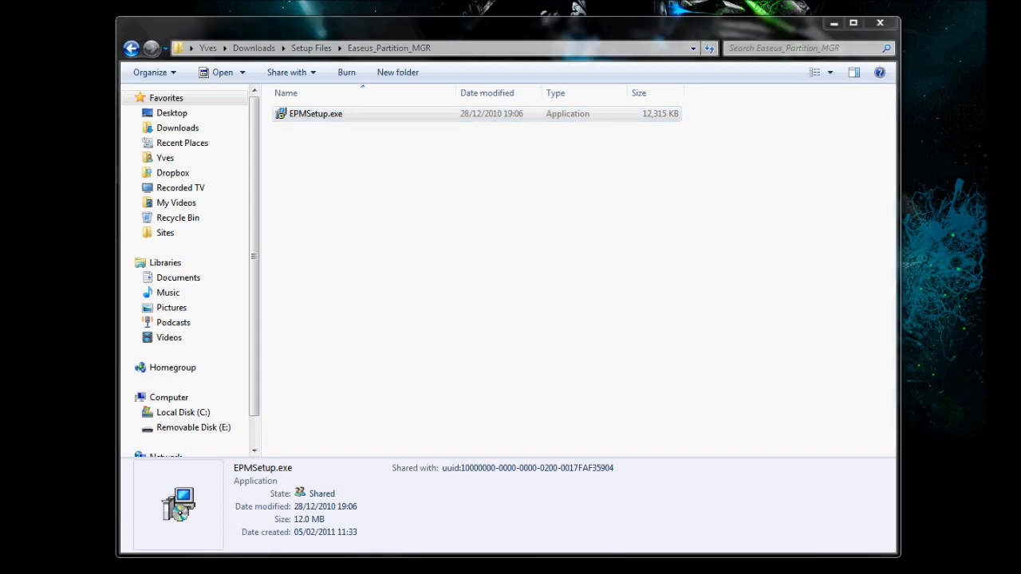
pyautogui.moveTo(482, 268)
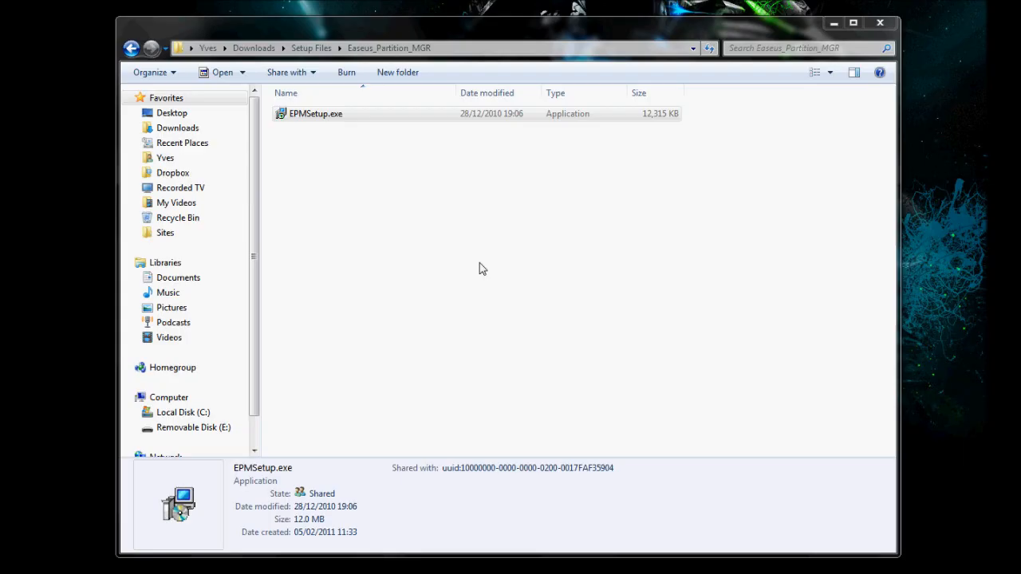
pyautogui.moveTo(502, 266)
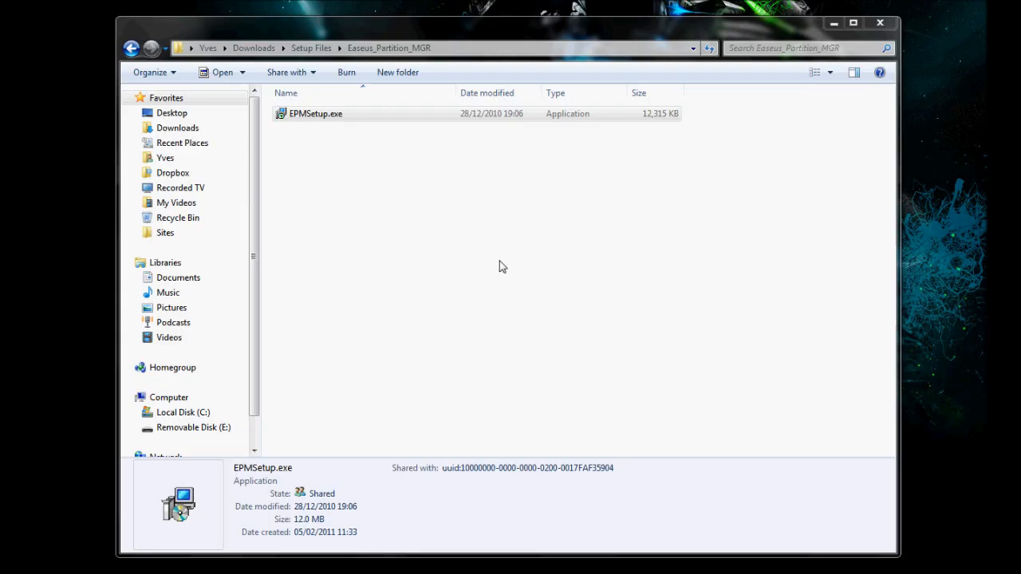
# Install Home Edition 7.0.1 into its existing Program Files folder with desktop icon and update checking.
pyautogui.doubleClick(313, 113)
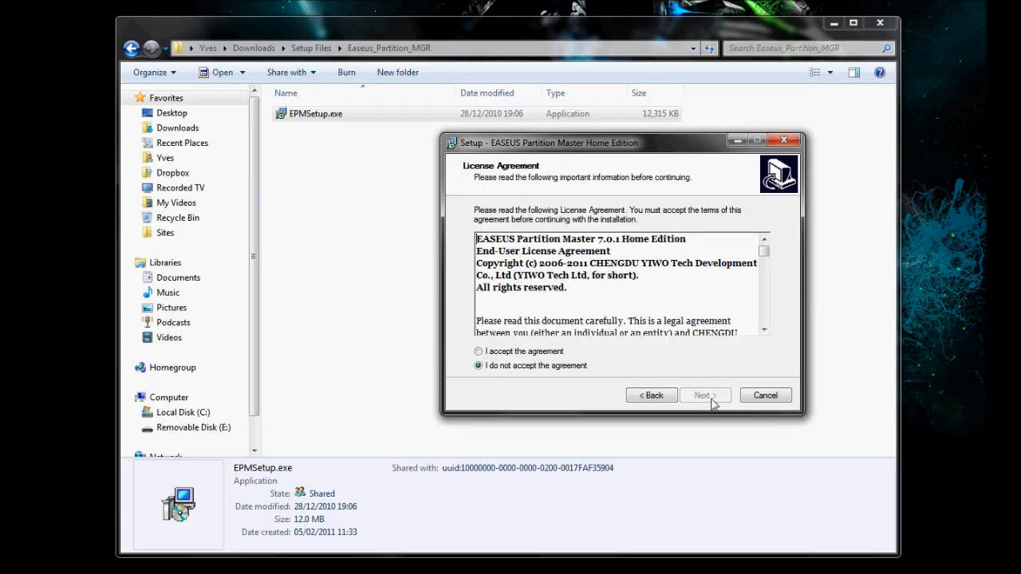
pyautogui.click(705, 395)
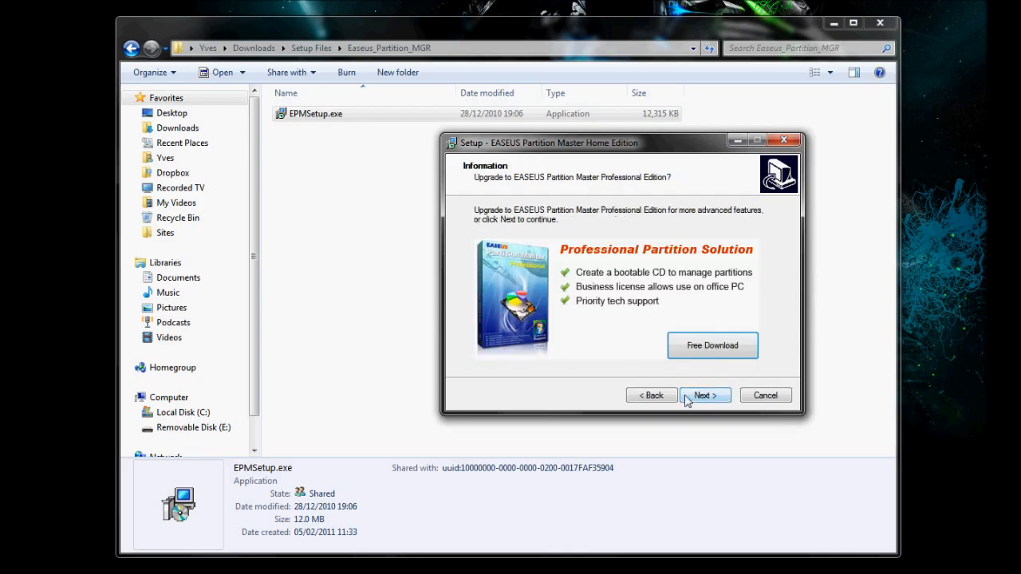
pyautogui.click(705, 395)
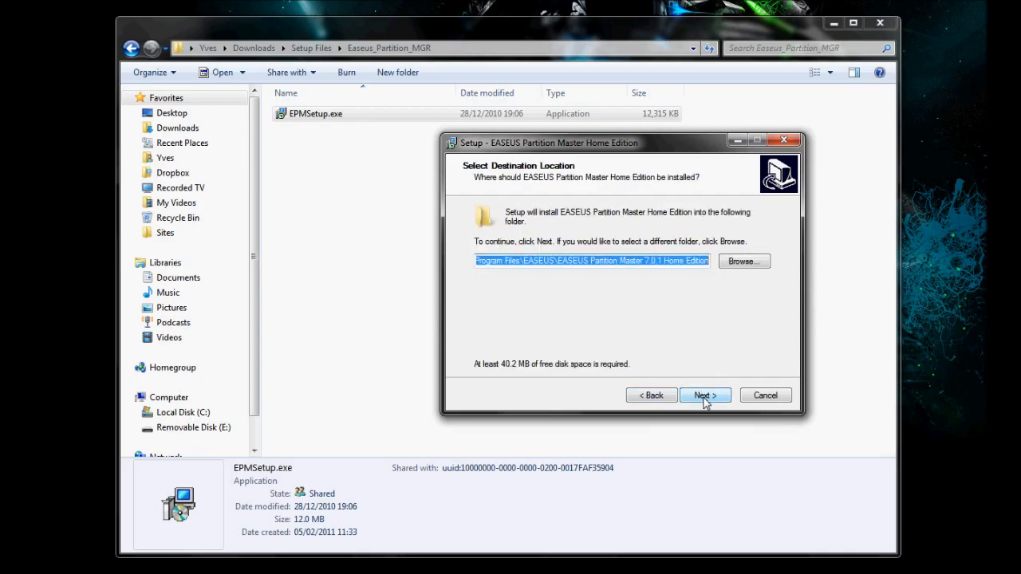
pyautogui.click(705, 394)
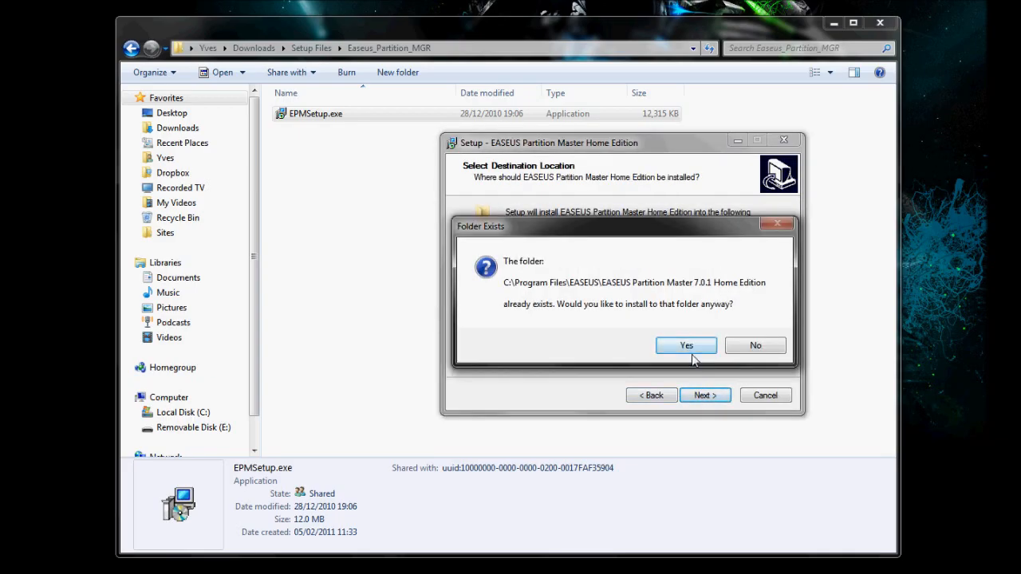
pyautogui.click(685, 345)
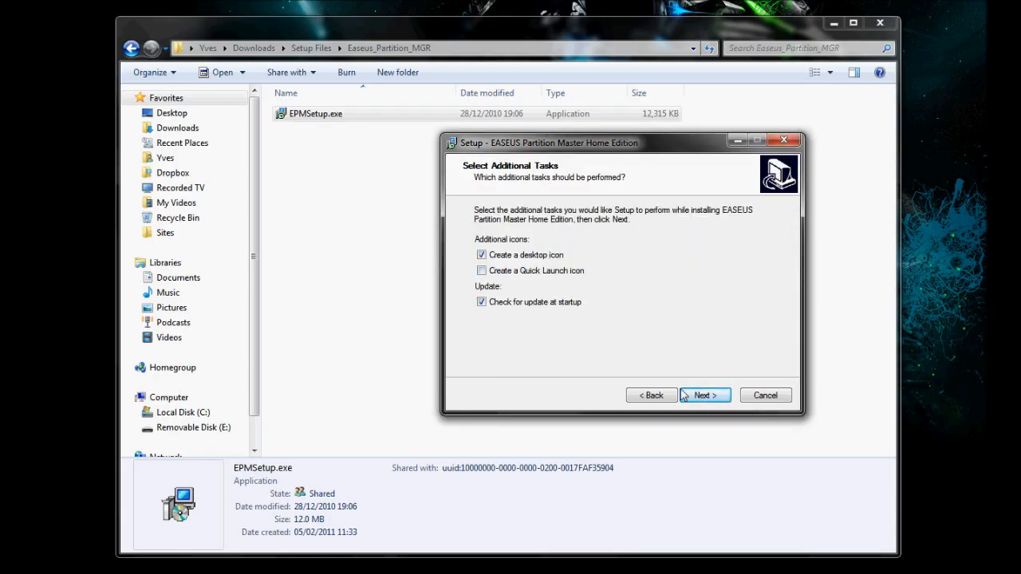
pyautogui.click(704, 395)
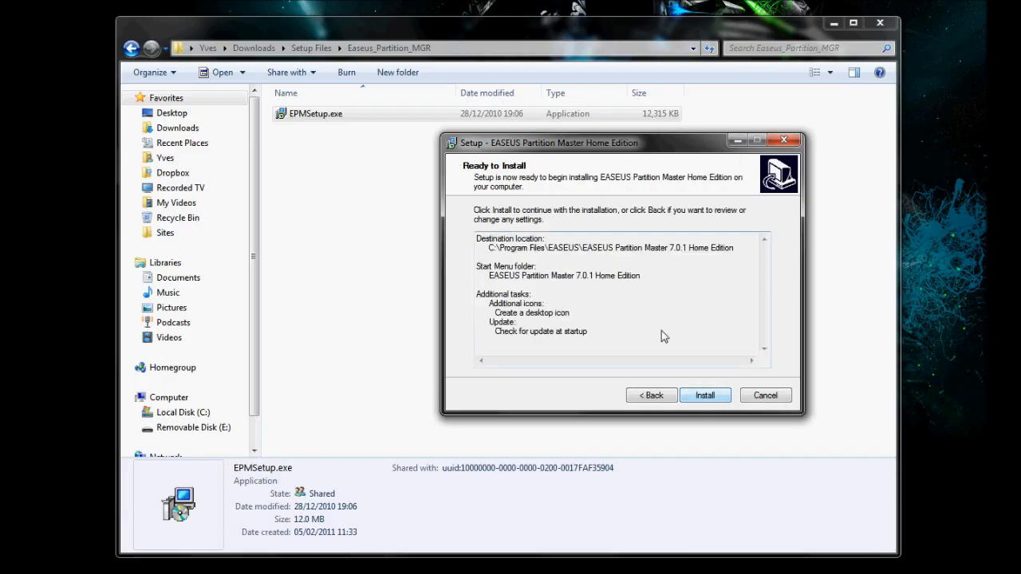
pyautogui.click(705, 395)
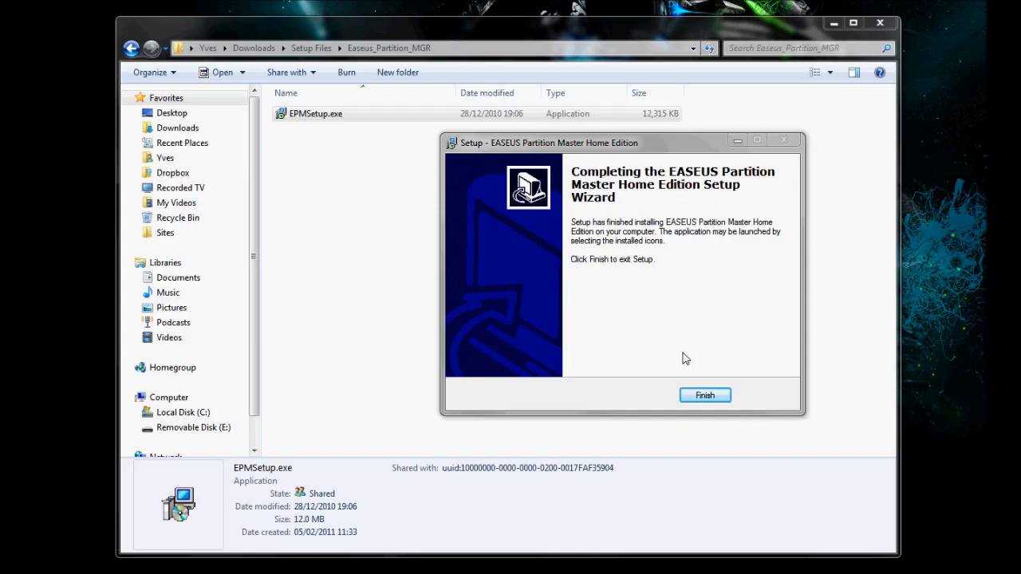
pyautogui.click(705, 395)
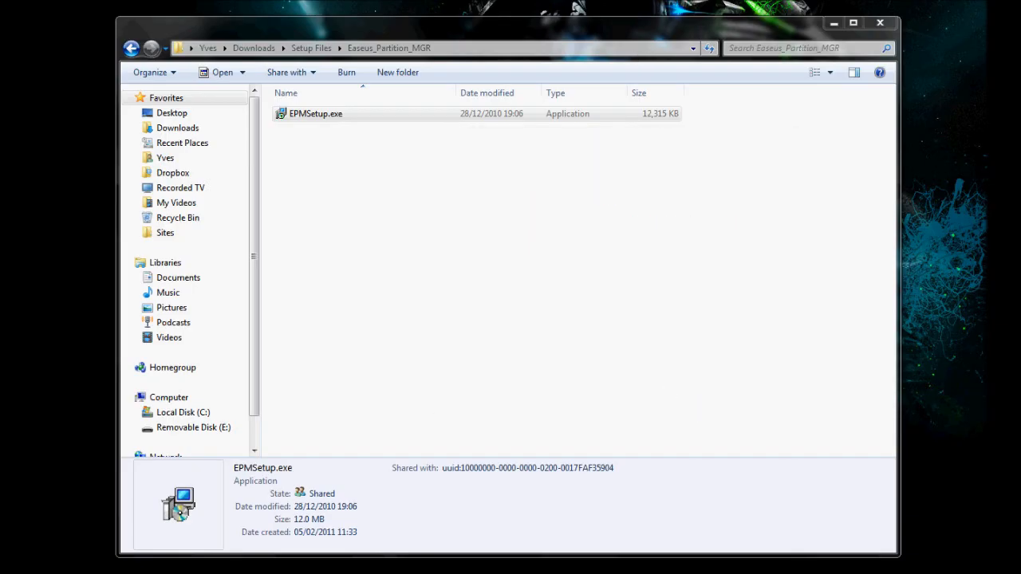
# Launch EASEUS Partition Master from its desktop icon to list the disks and partitions.
pyautogui.doubleClick(313, 113)
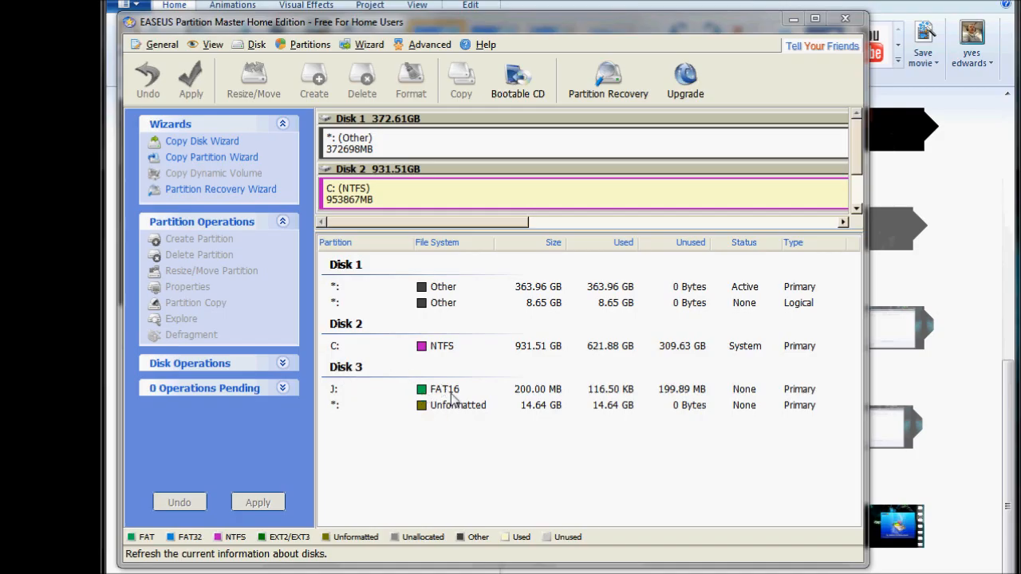
pyautogui.moveTo(447, 399)
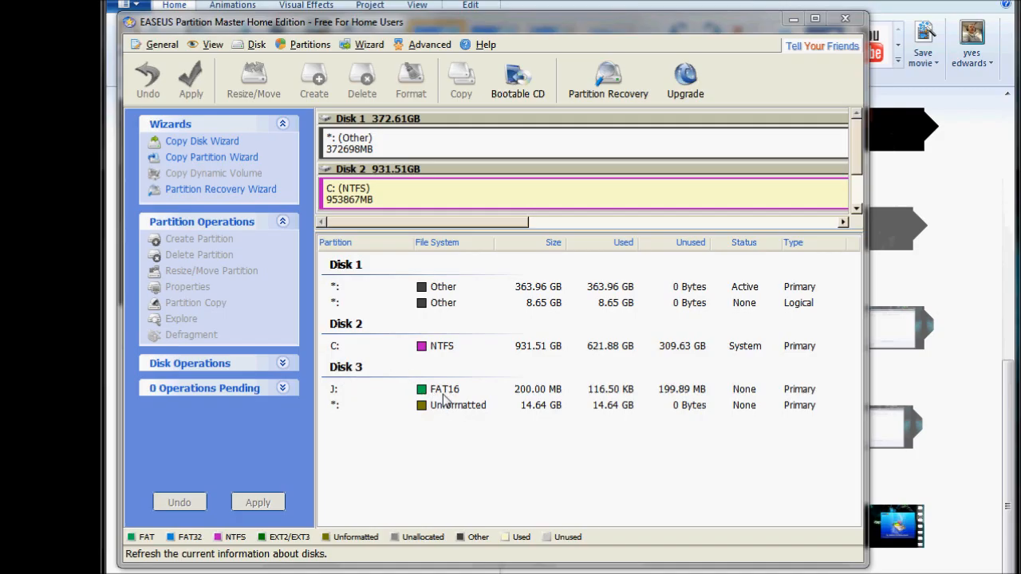
pyautogui.moveTo(509, 416)
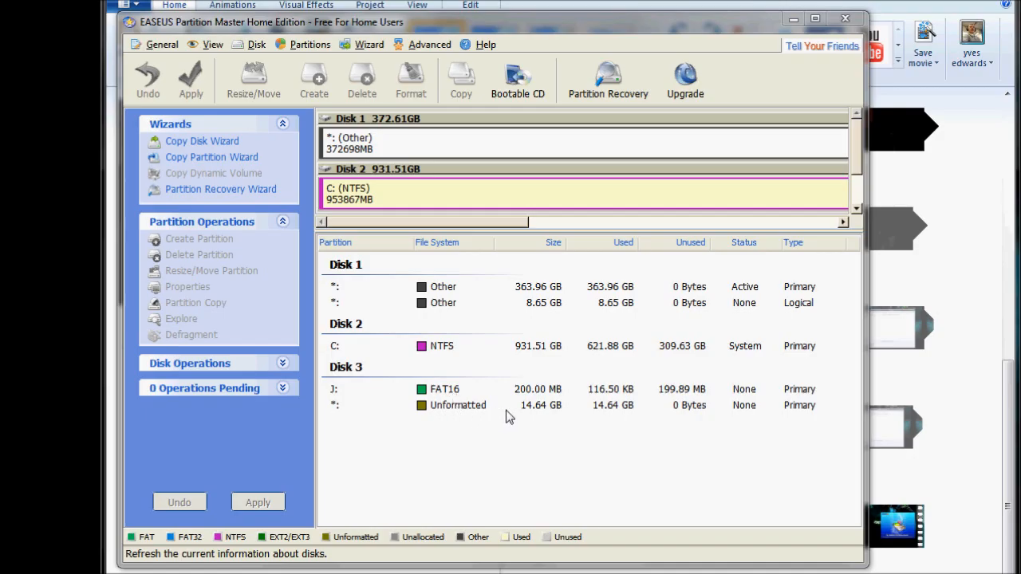
pyautogui.moveTo(455, 412)
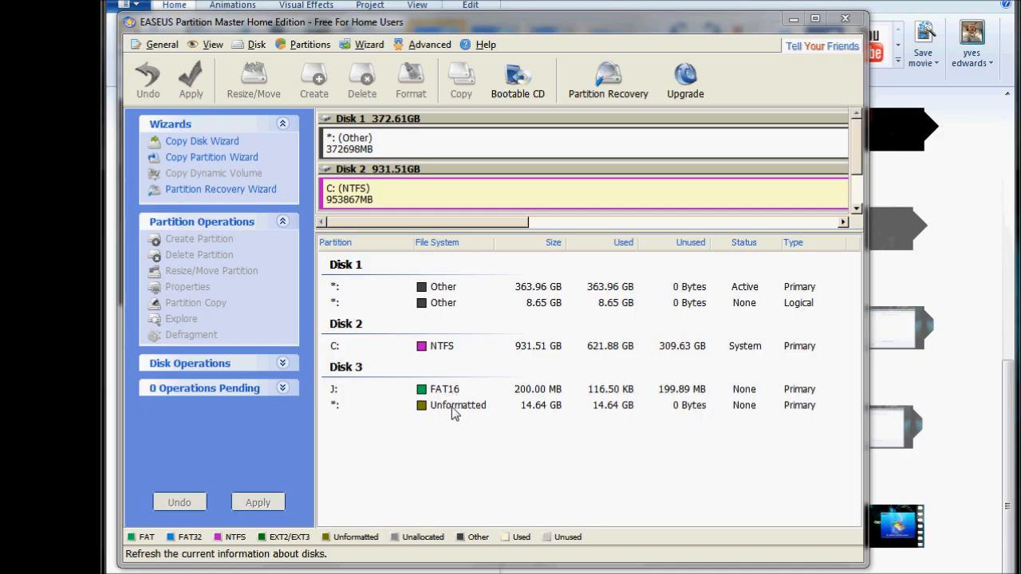
# Delete Disk 3's unformatted 14.64 GB partition and apply the deletion.
pyautogui.rightClick(453, 406)
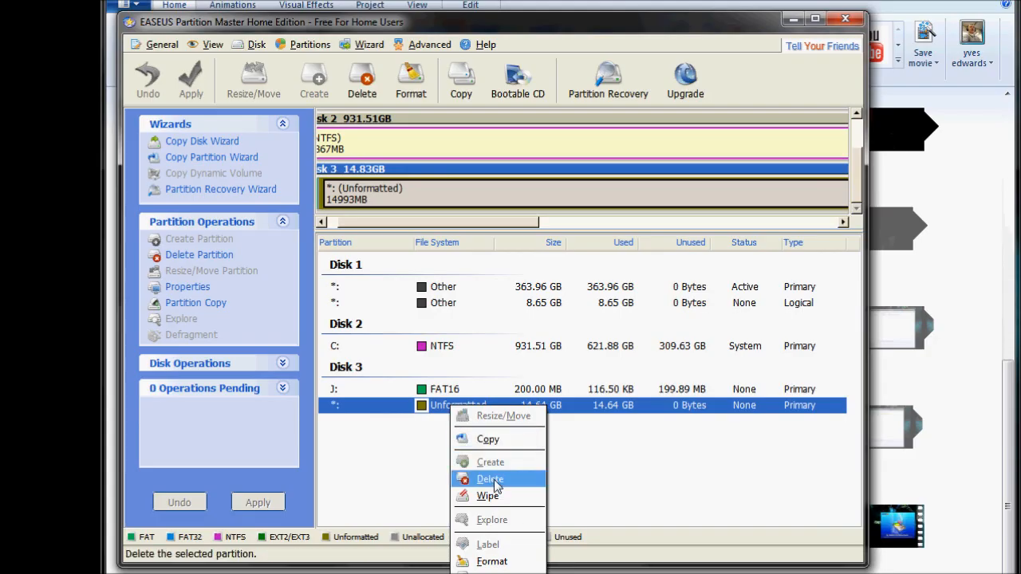
pyautogui.click(490, 479)
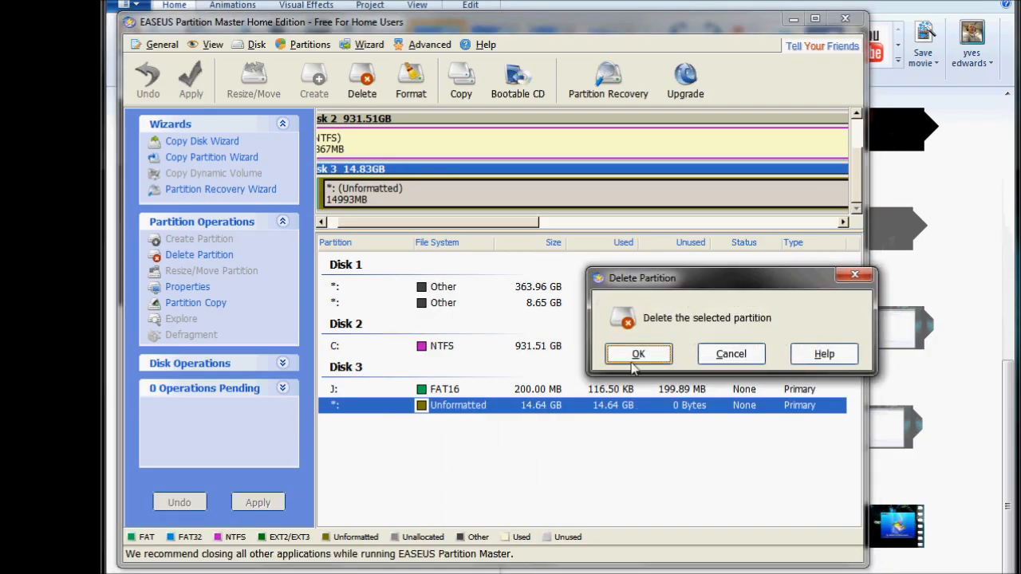
pyautogui.click(638, 353)
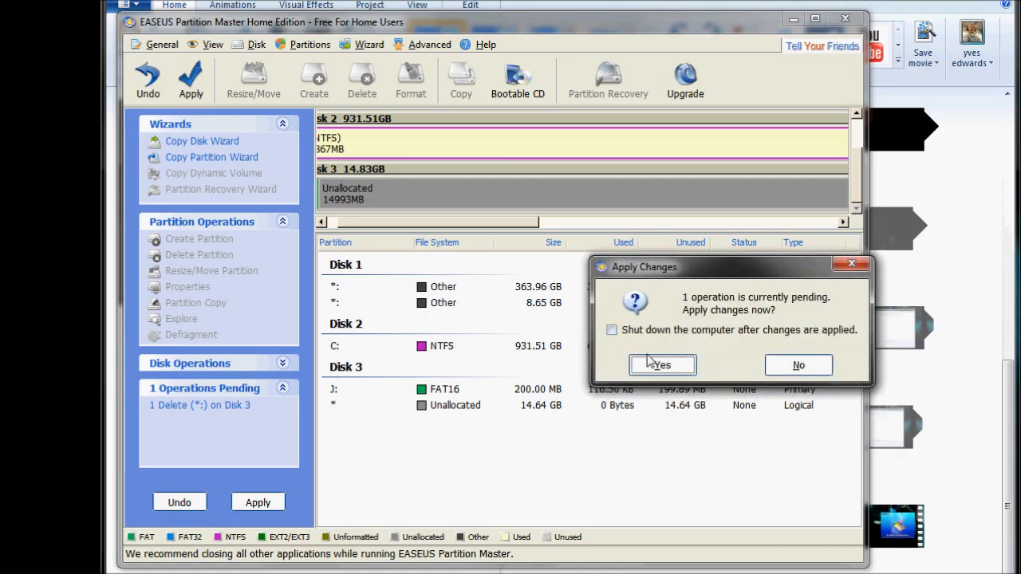
pyautogui.click(662, 364)
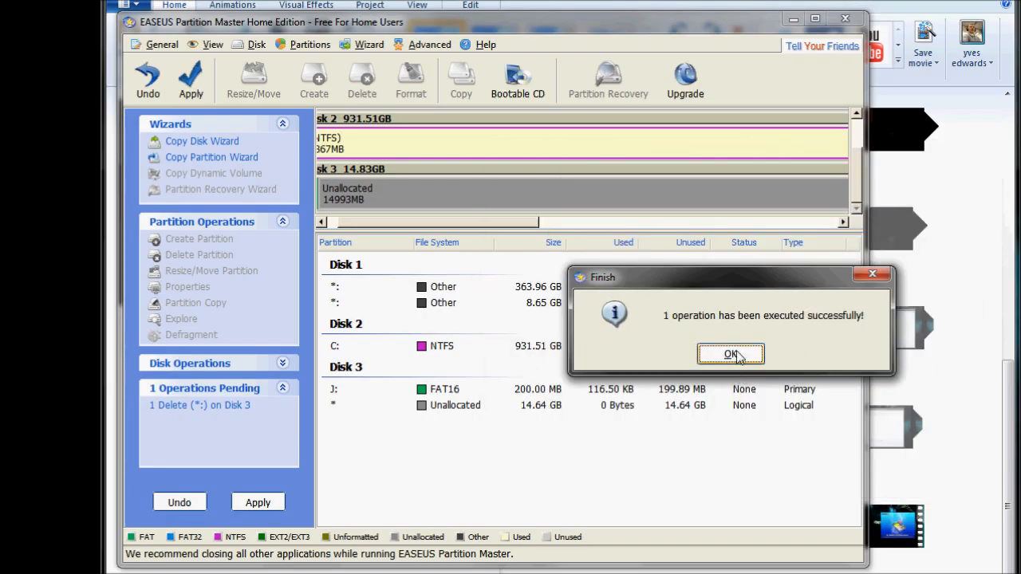
pyautogui.click(730, 354)
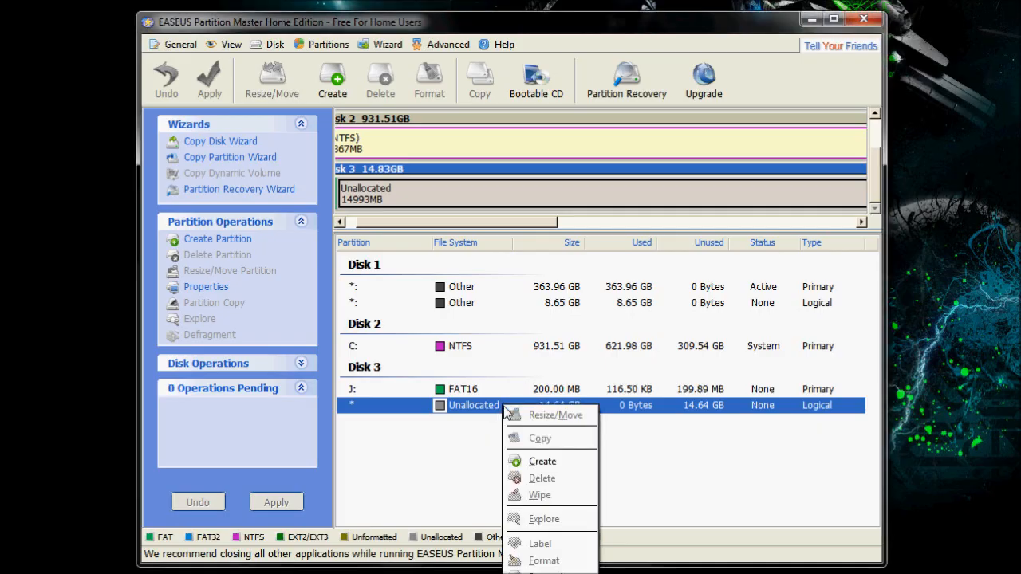
# Define an unformatted logical partition of about 7998 MB in Disk 3's unallocated space.
pyautogui.click(542, 461)
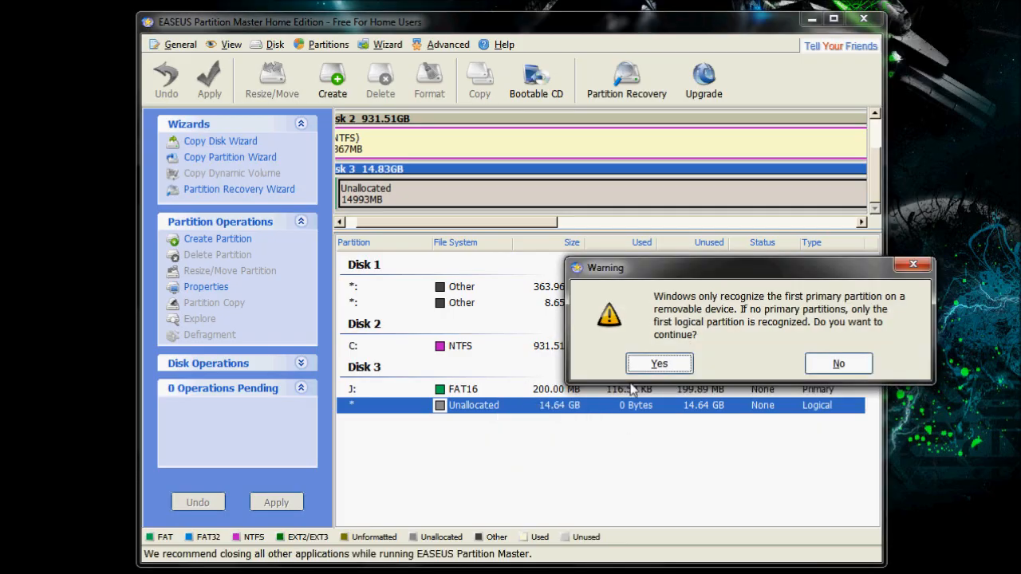
pyautogui.click(658, 364)
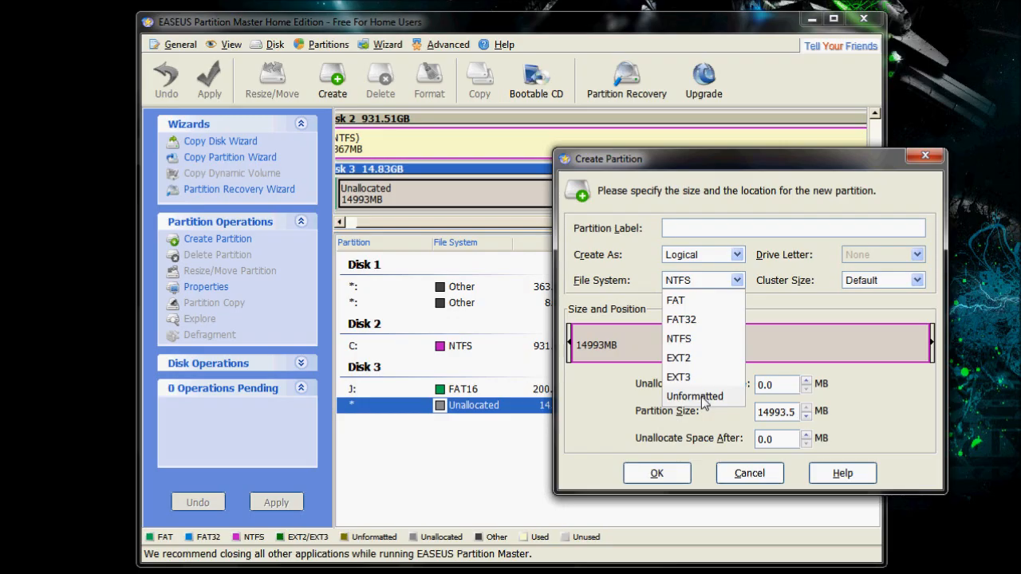
pyautogui.click(695, 397)
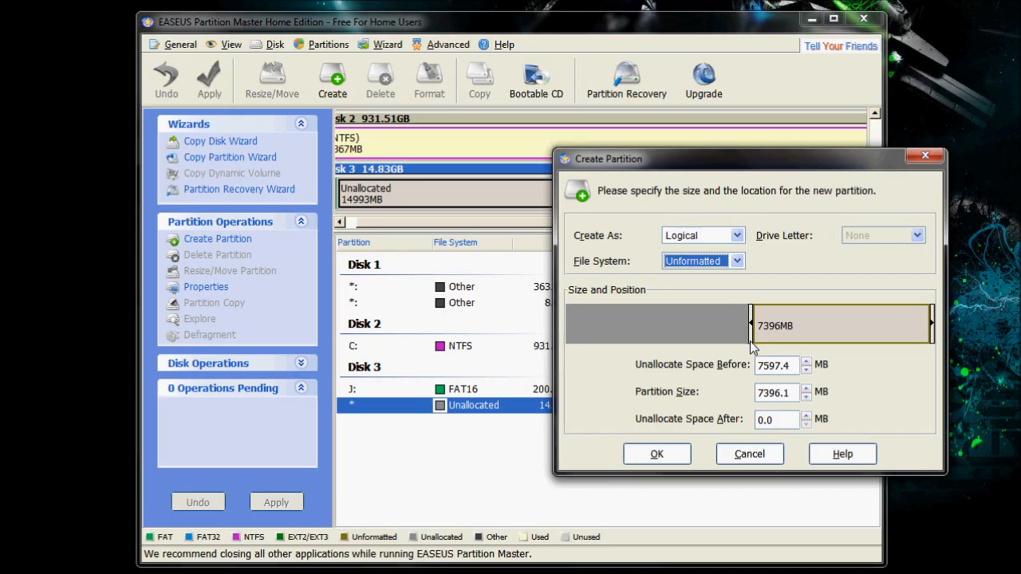
pyautogui.moveTo(749, 325); pyautogui.dragTo(743, 324)
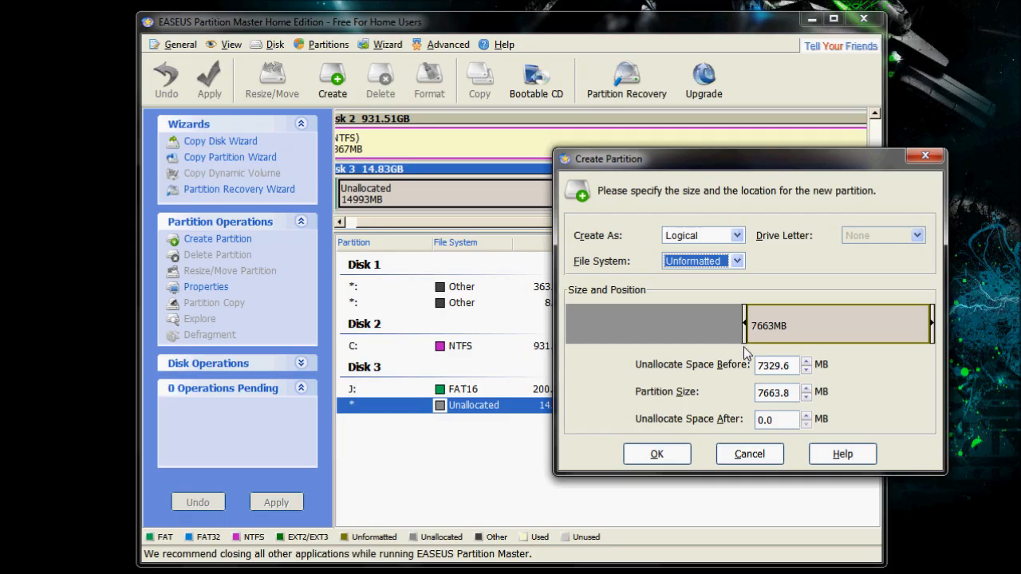
pyautogui.moveTo(743, 324); pyautogui.dragTo(718, 323)
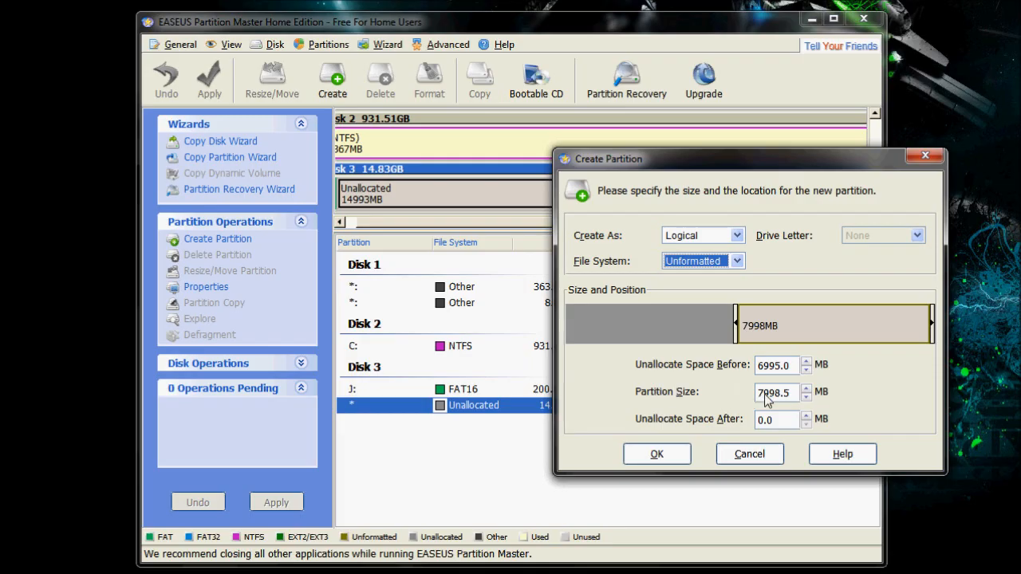
pyautogui.moveTo(648, 374)
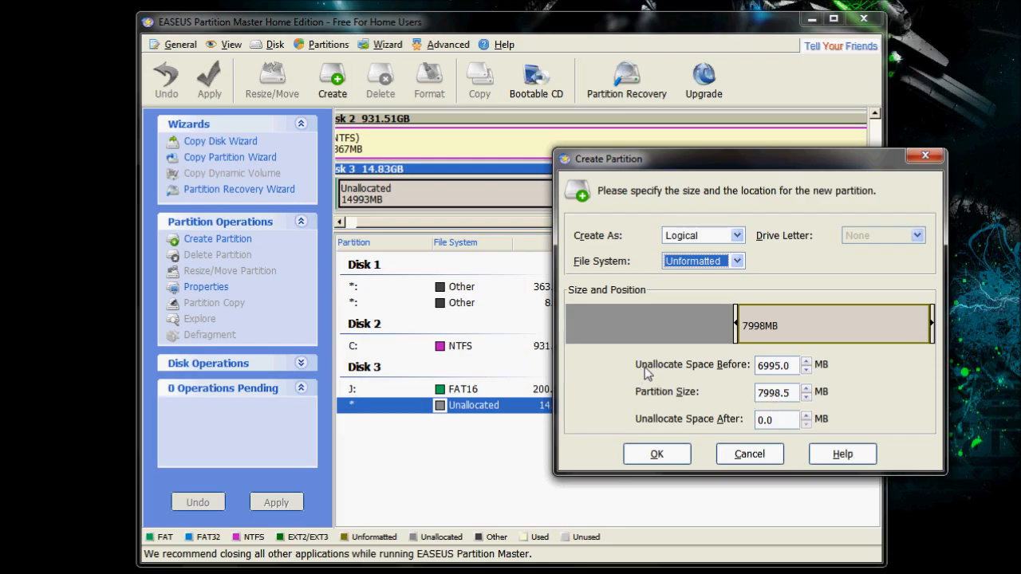
pyautogui.moveTo(769, 374)
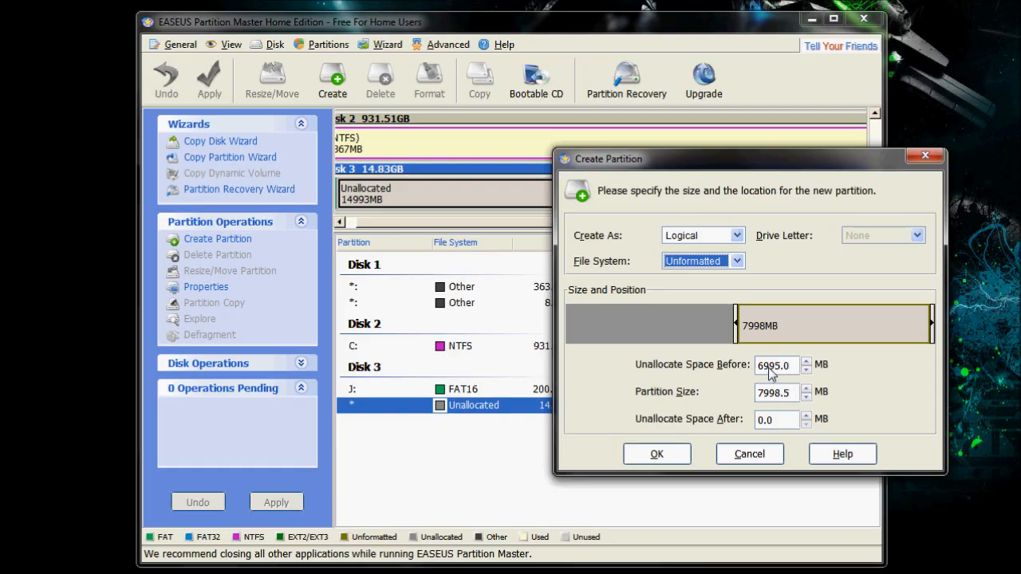
pyautogui.click(657, 454)
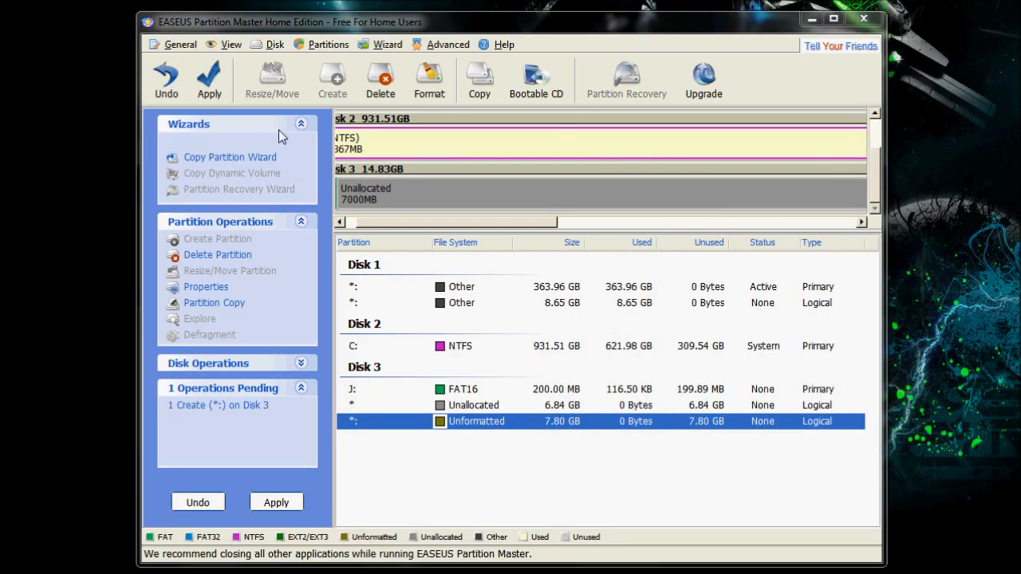
# Apply the pending partition creation, leaving 6.84 GB unallocated.
pyautogui.click(209, 80)
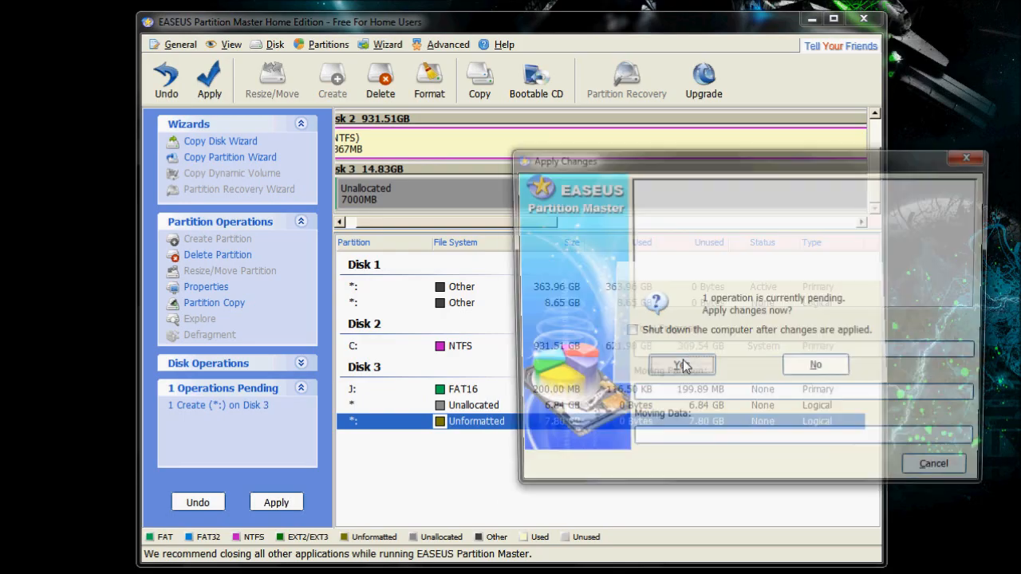
pyautogui.click(679, 364)
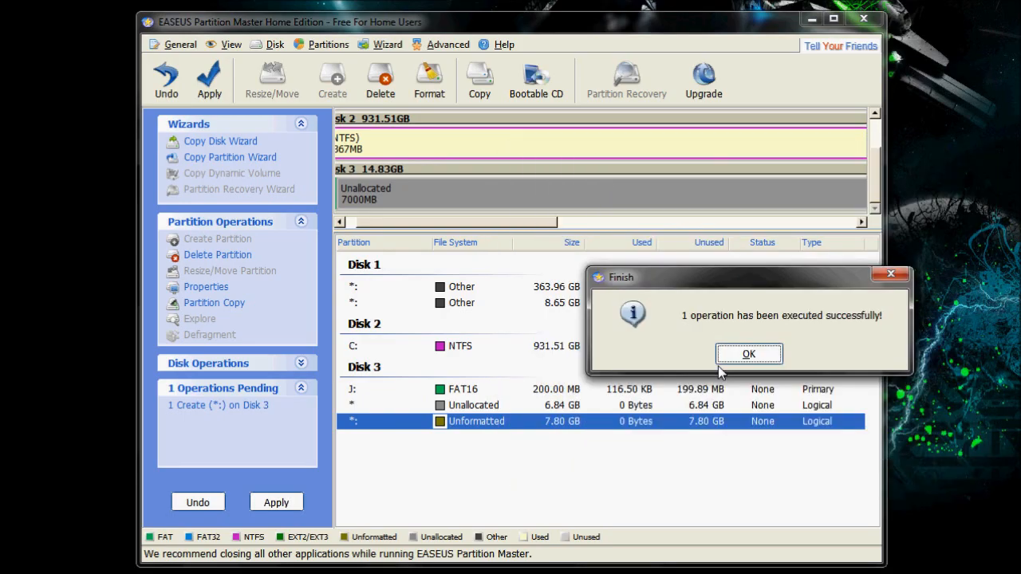
pyautogui.click(748, 353)
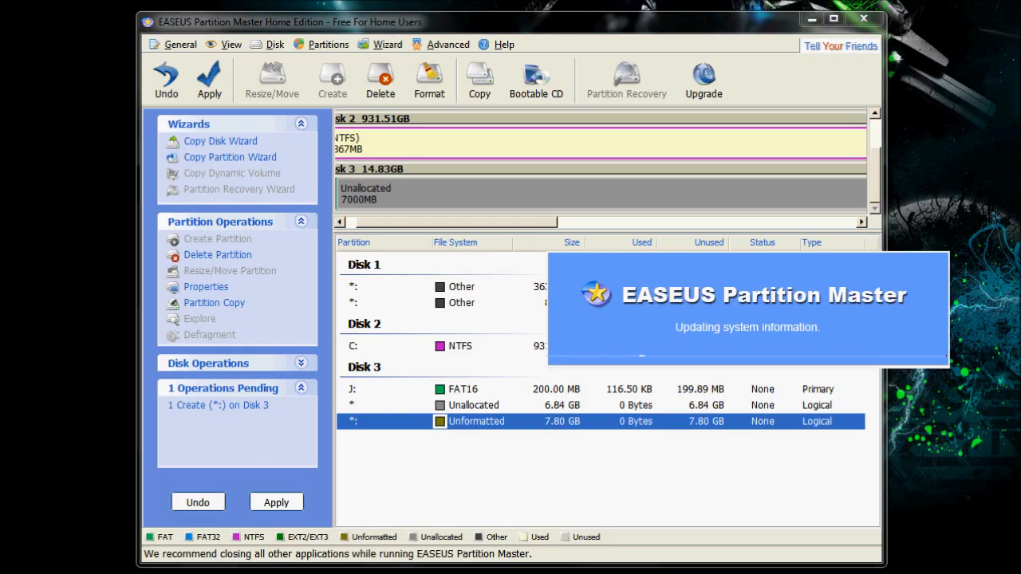
pyautogui.click(276, 502)
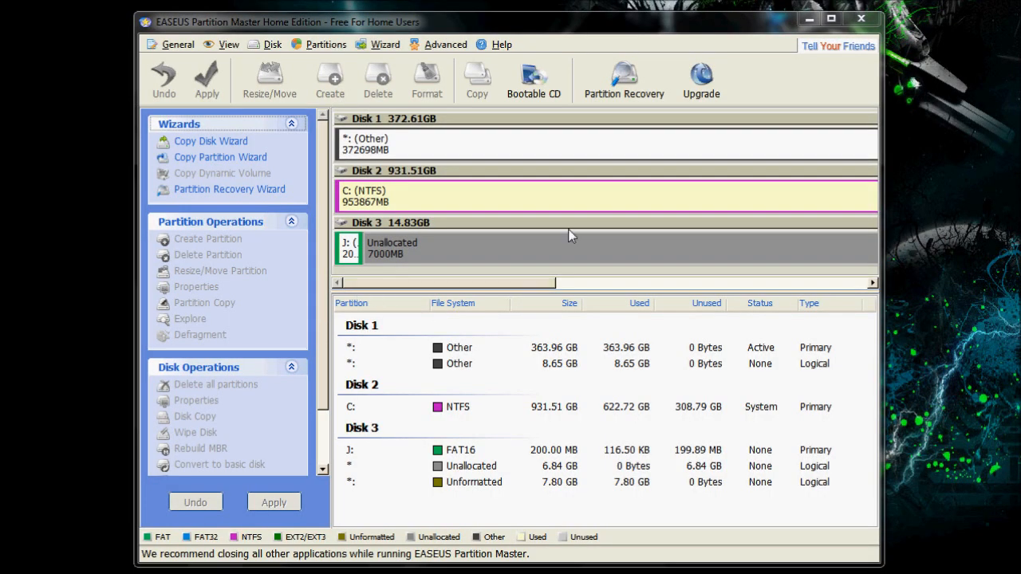
pyautogui.moveTo(156, 28)
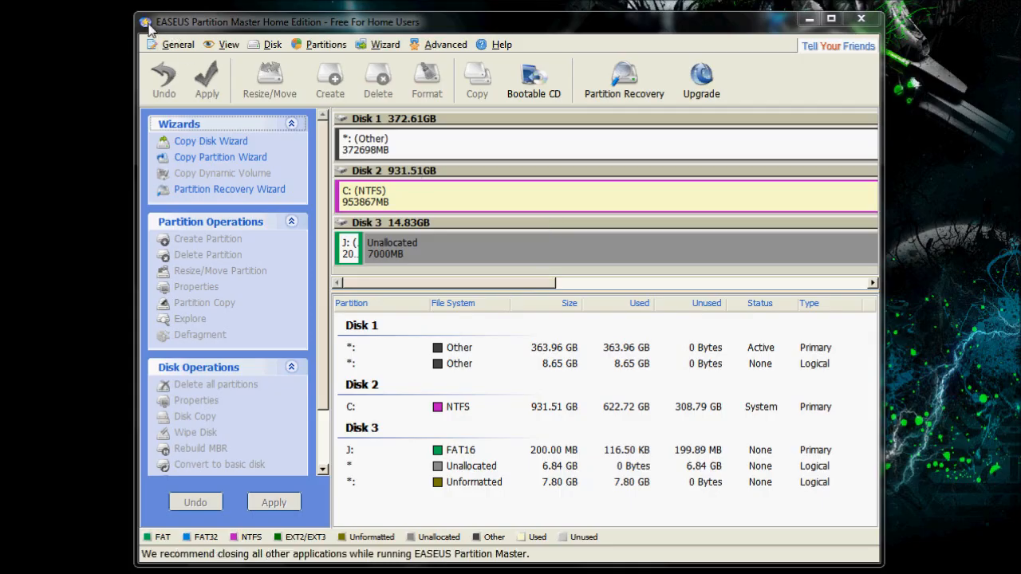
pyautogui.moveTo(430, 510)
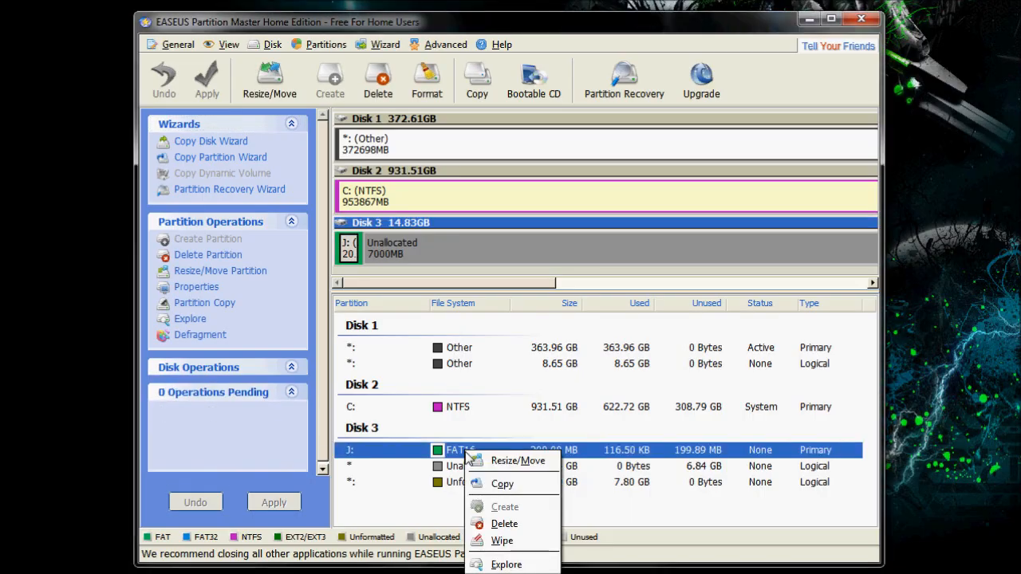
pyautogui.moveTo(520, 460)
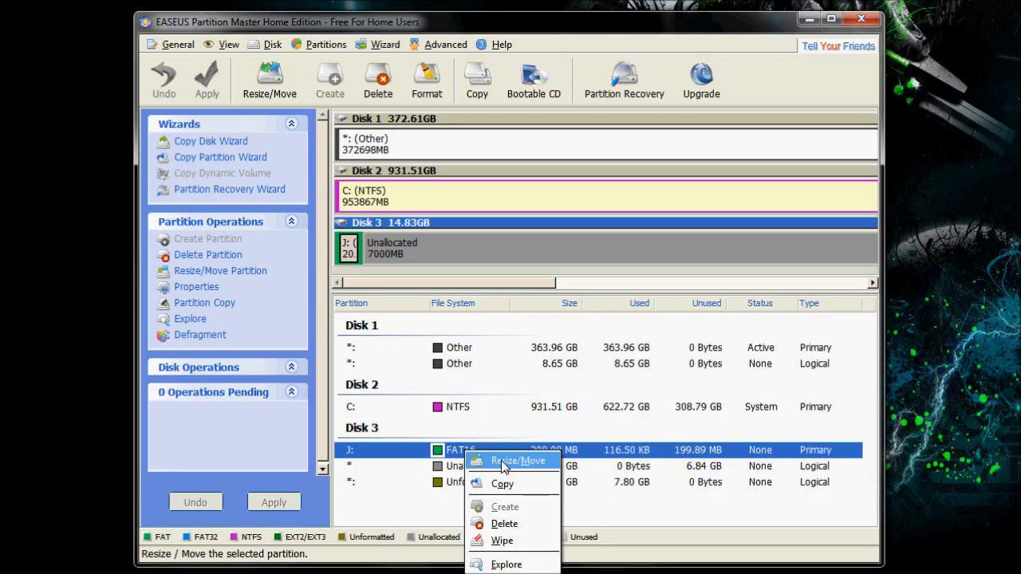
# Extend J: across all unallocated space to 7.03 GB and start applying the resize.
pyautogui.click(515, 460)
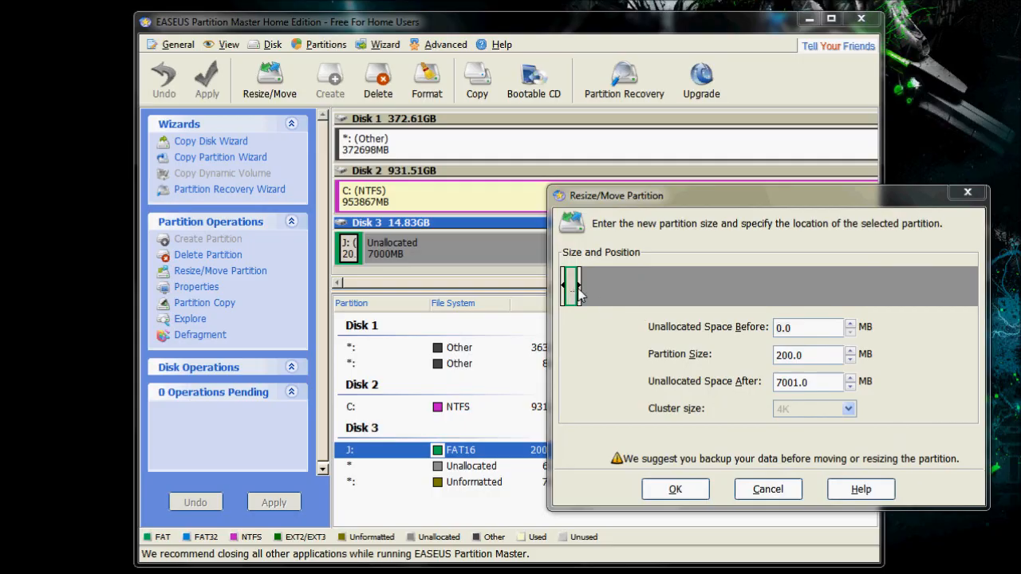
pyautogui.moveTo(580, 287); pyautogui.dragTo(968, 287)
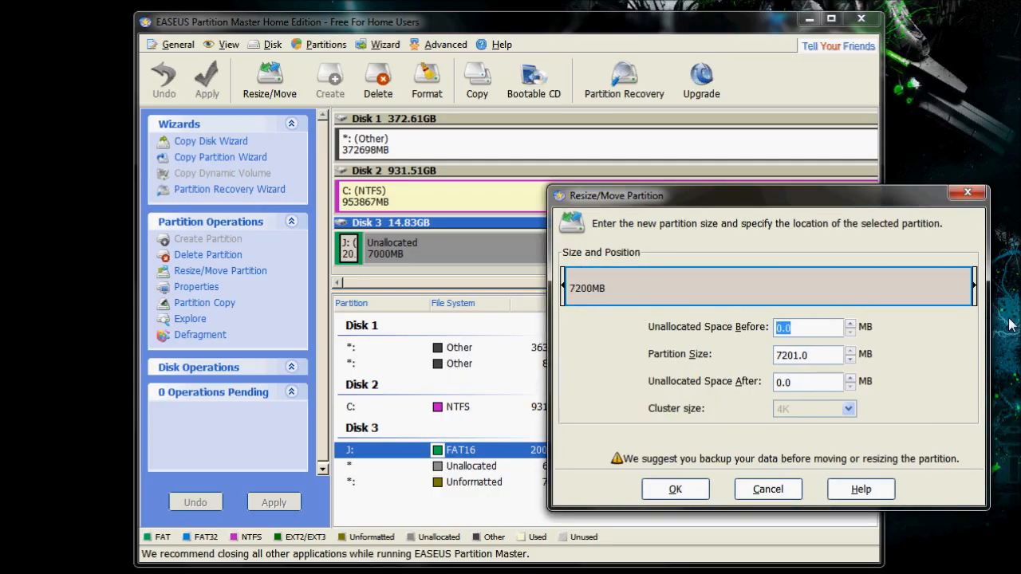
pyautogui.moveTo(829, 450)
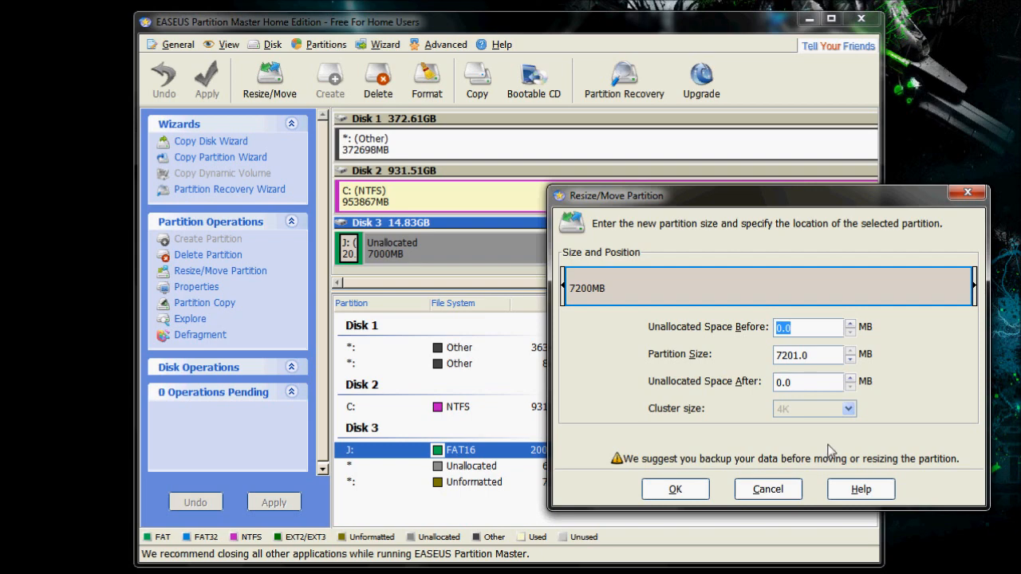
pyautogui.click(675, 489)
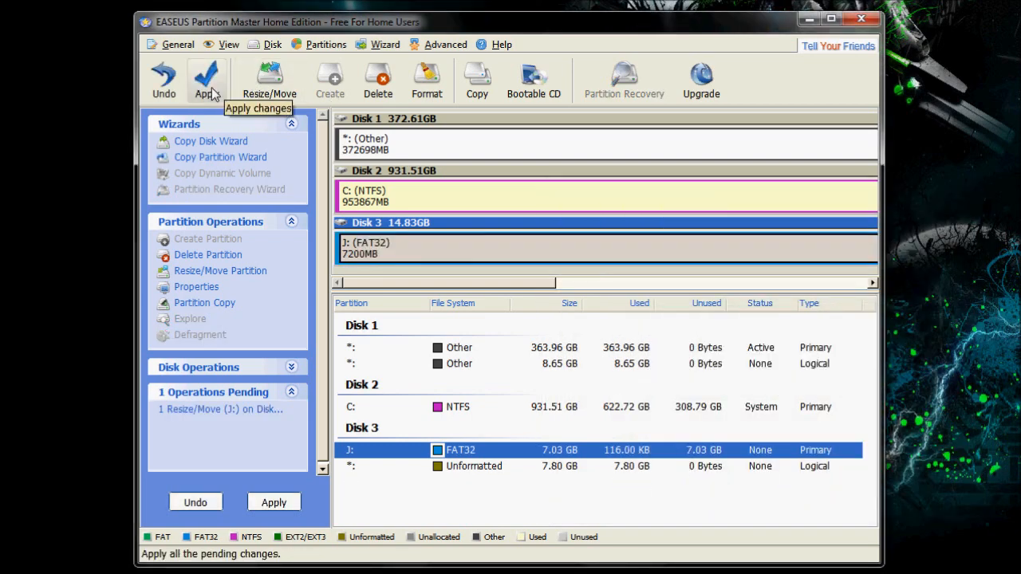
pyautogui.click(205, 76)
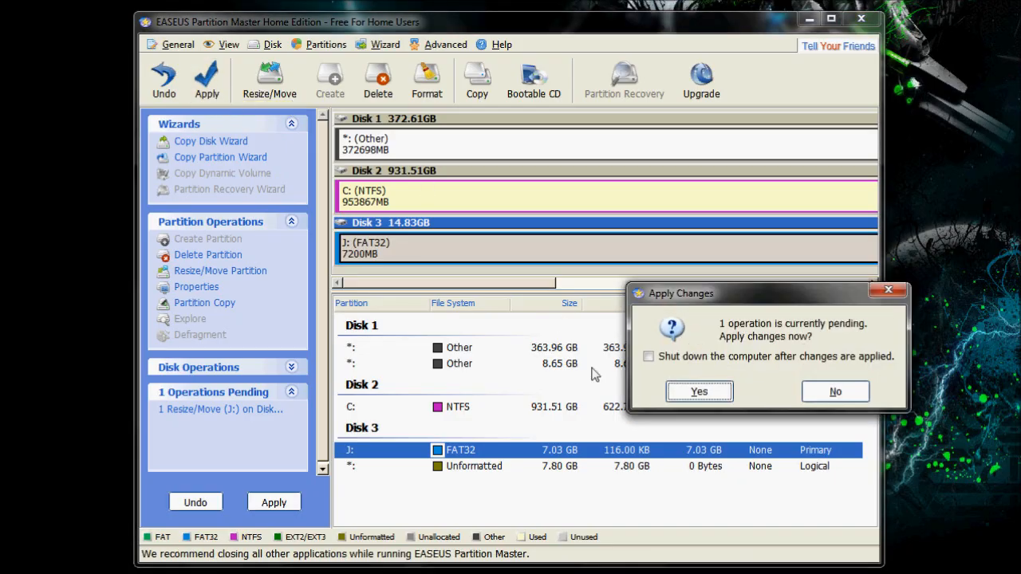
pyautogui.click(699, 391)
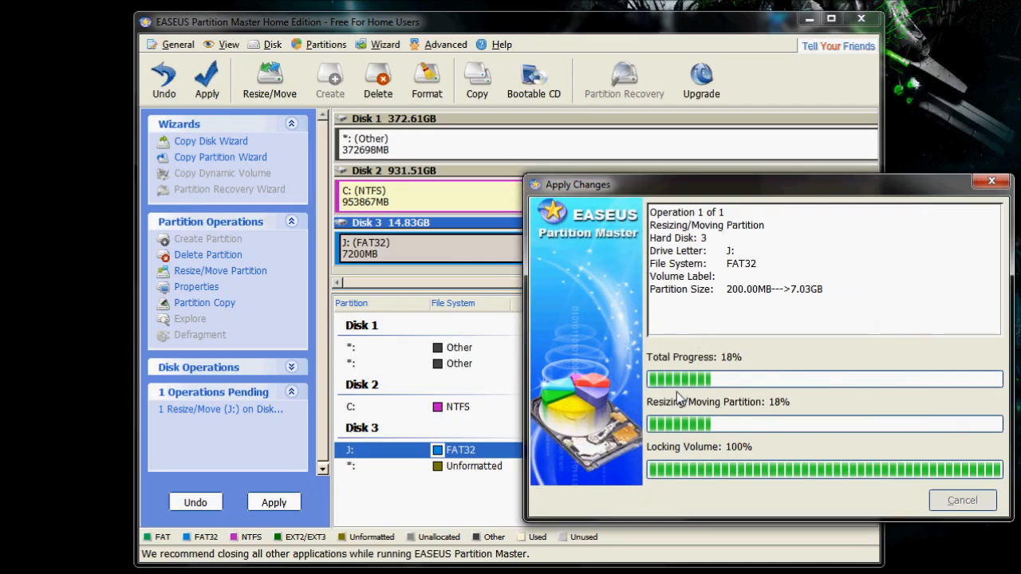